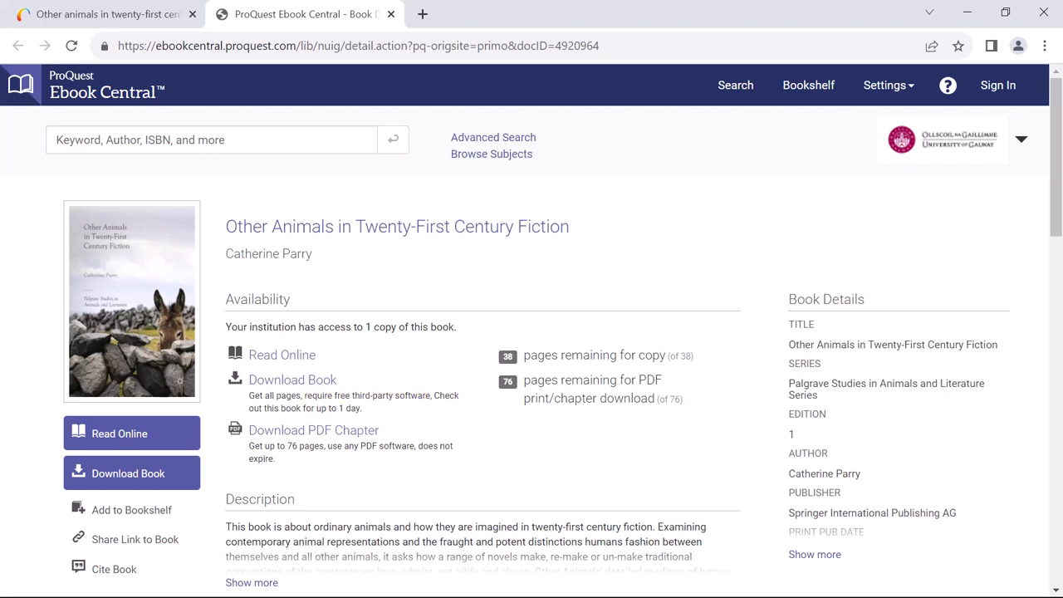
# Step: Dismiss the download notice and open 'Other Animals in Twenty-First Century Fiction' in Read Online
pyautogui.click(128, 472)
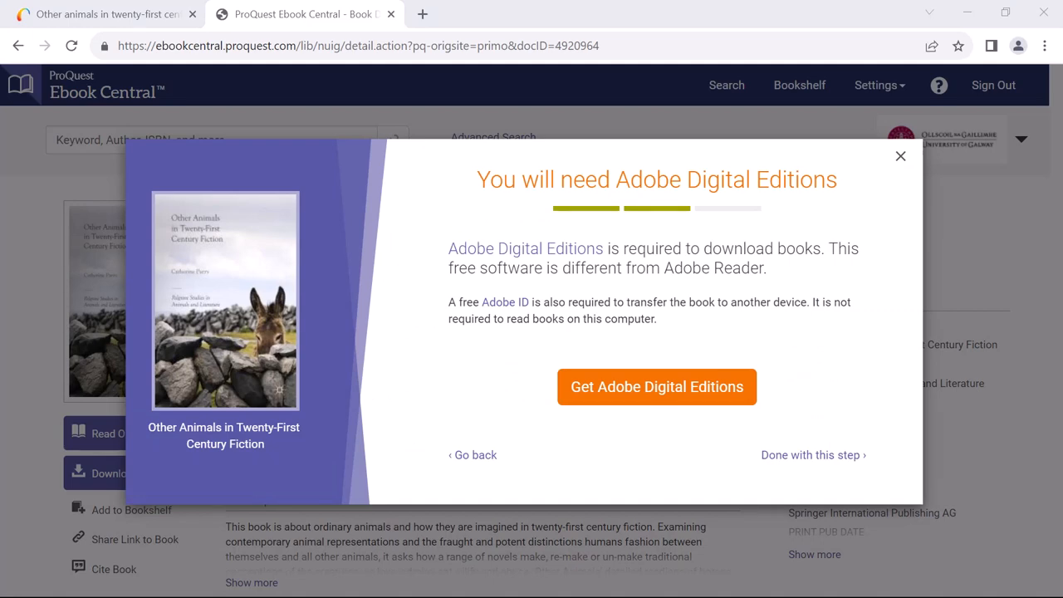
pyautogui.click(900, 156)
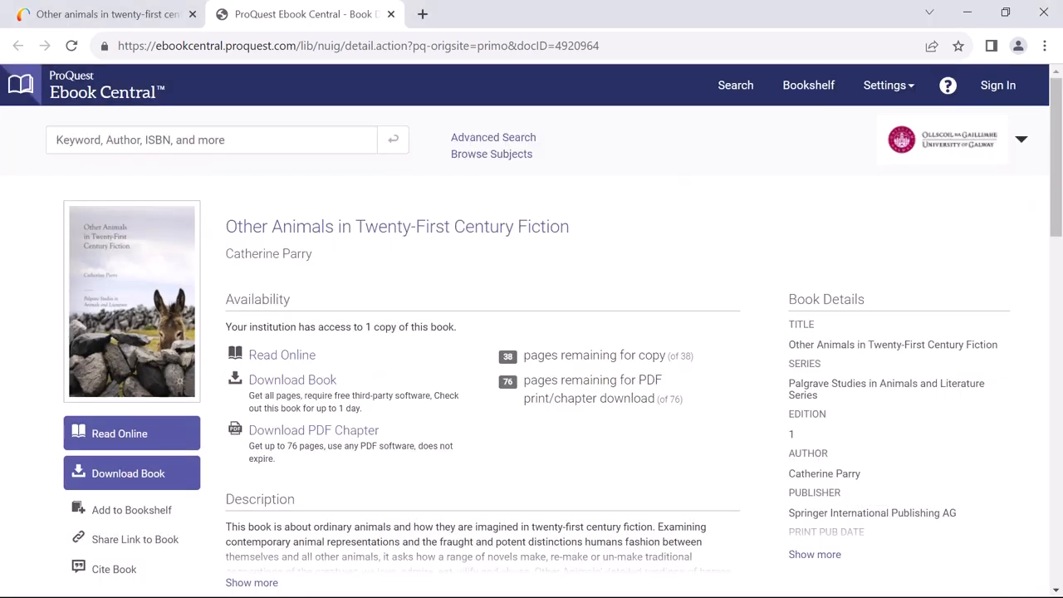
pyautogui.click(119, 432)
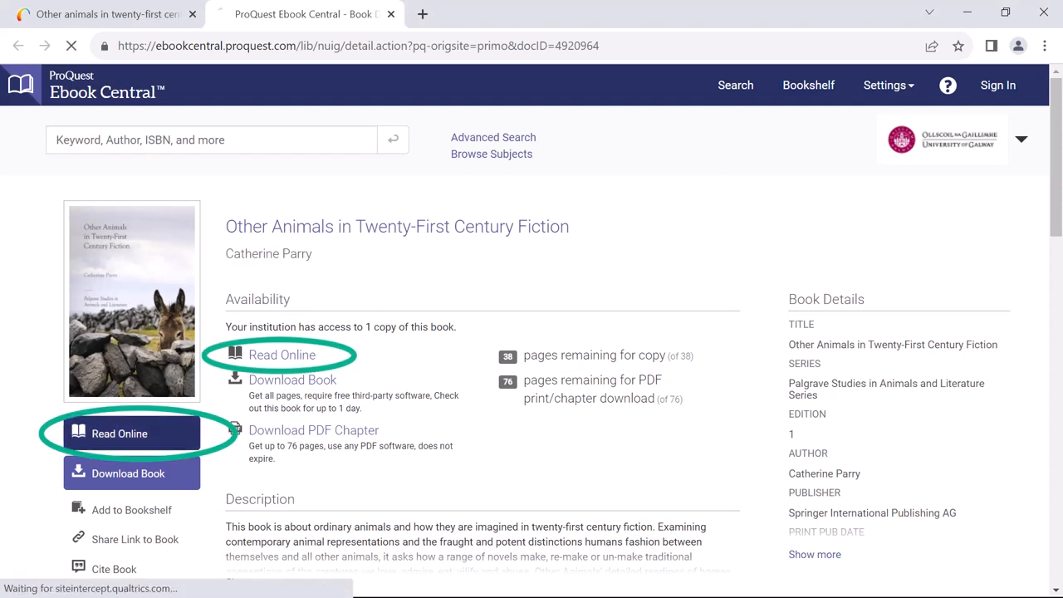
pyautogui.click(119, 433)
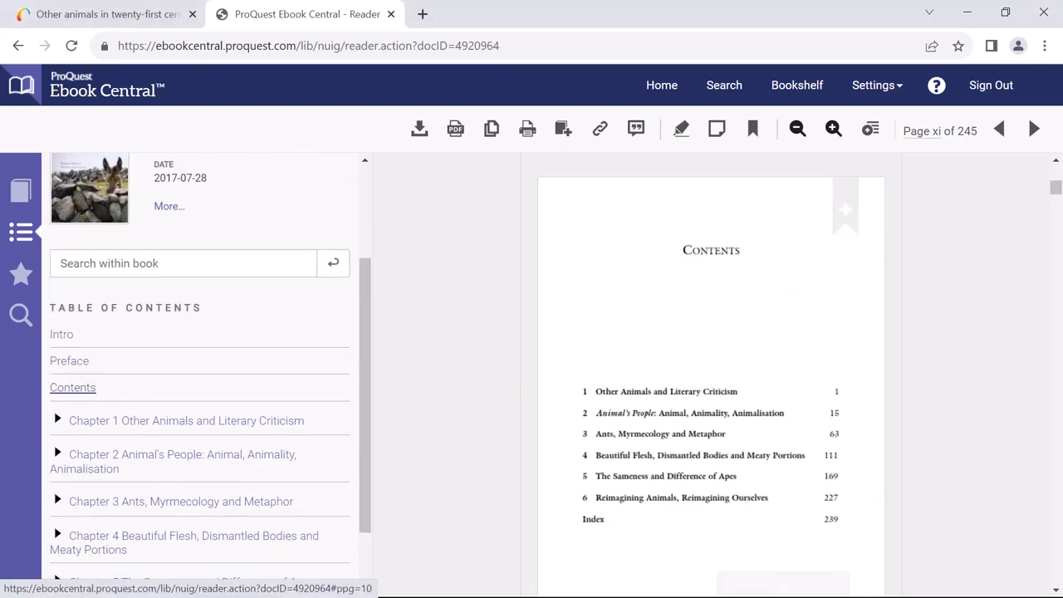
# Step: Jump to Chapter 1 and enlarge the page magnification twice
pyautogui.click(186, 420)
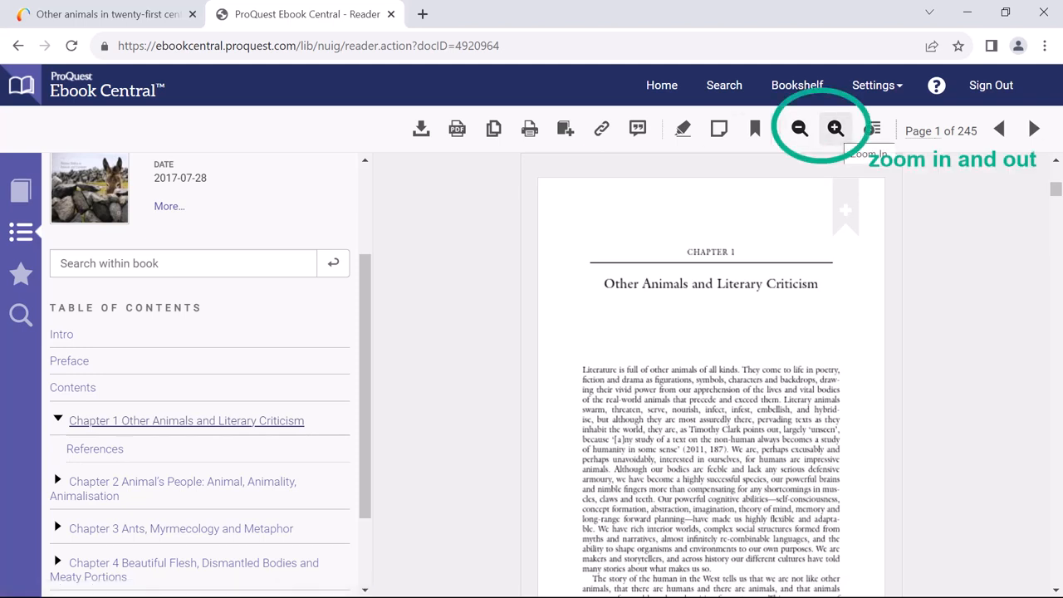
pyautogui.click(835, 129)
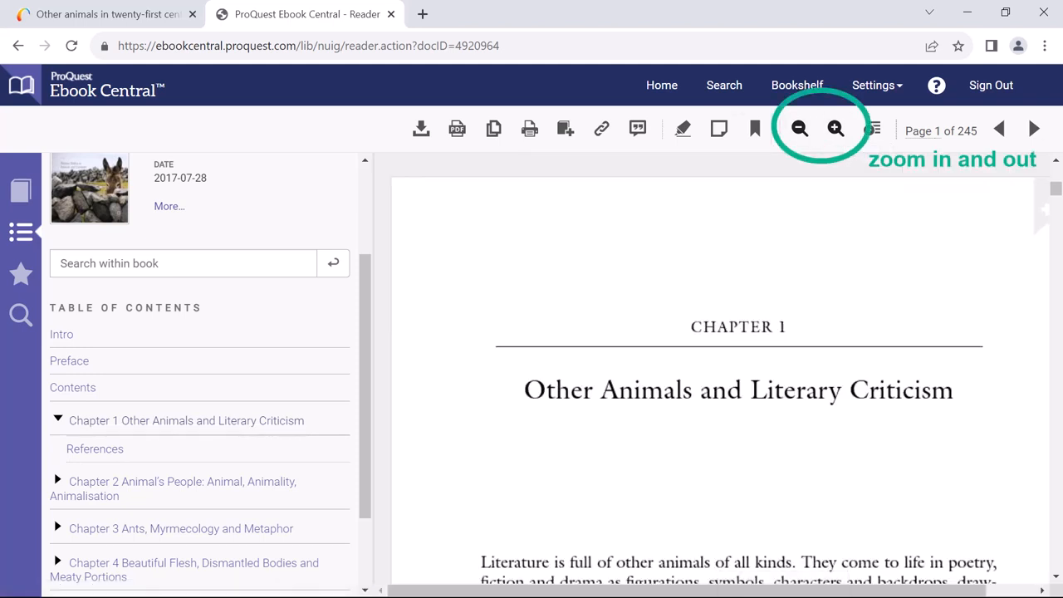
pyautogui.click(835, 129)
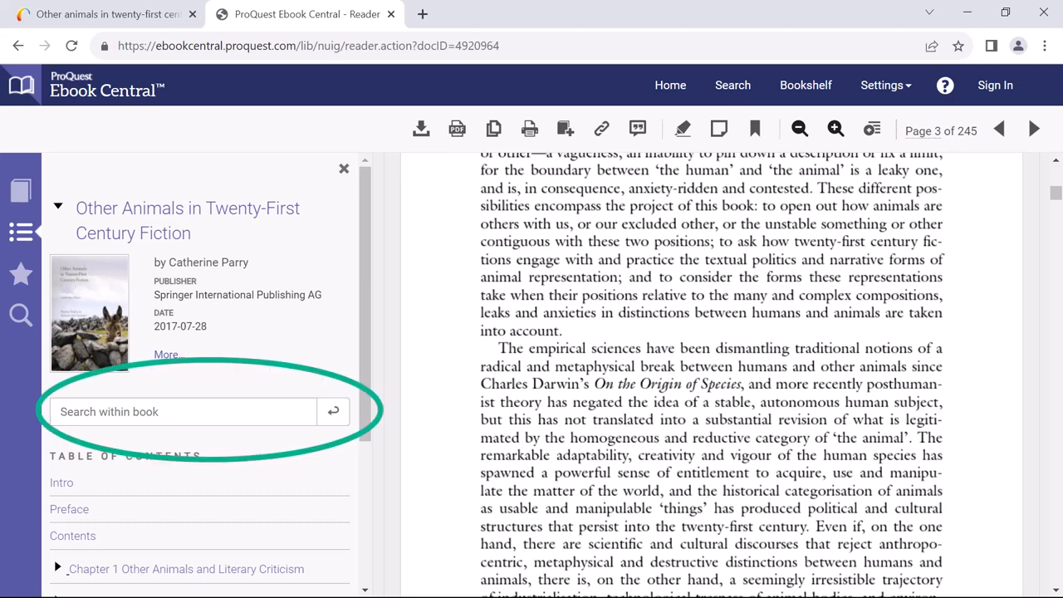
# Step: Search within the book for 'cat' and scroll through the chapter results
pyautogui.write('c')
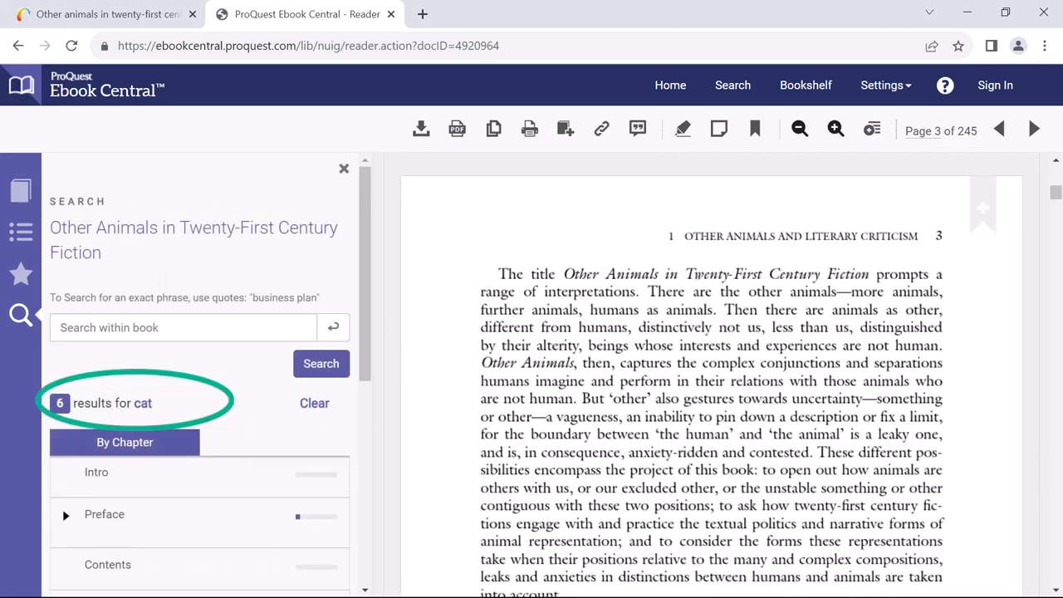
pyautogui.scroll(-3)
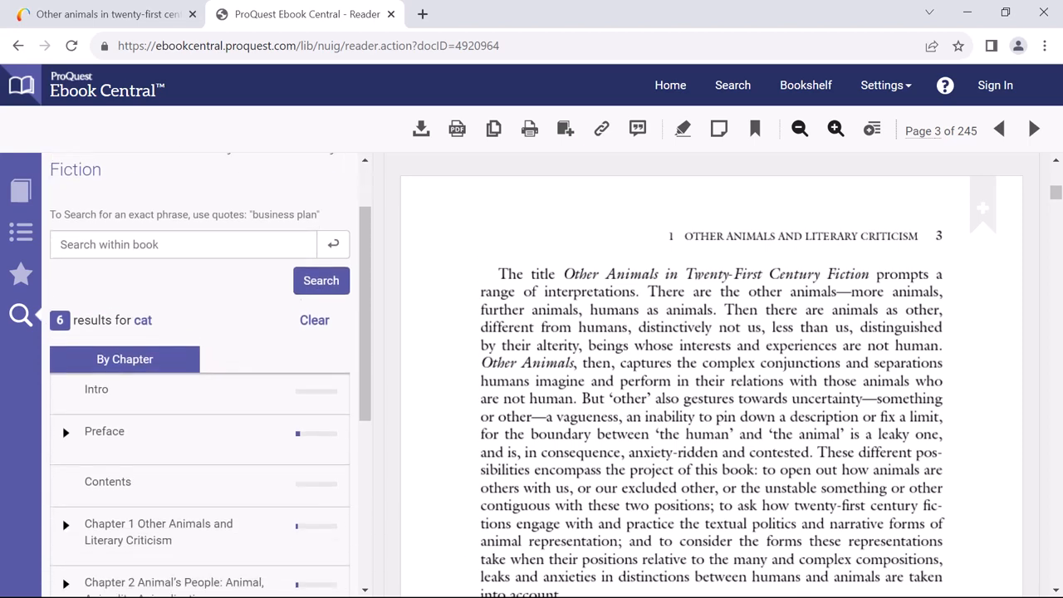
pyautogui.scroll(-3)
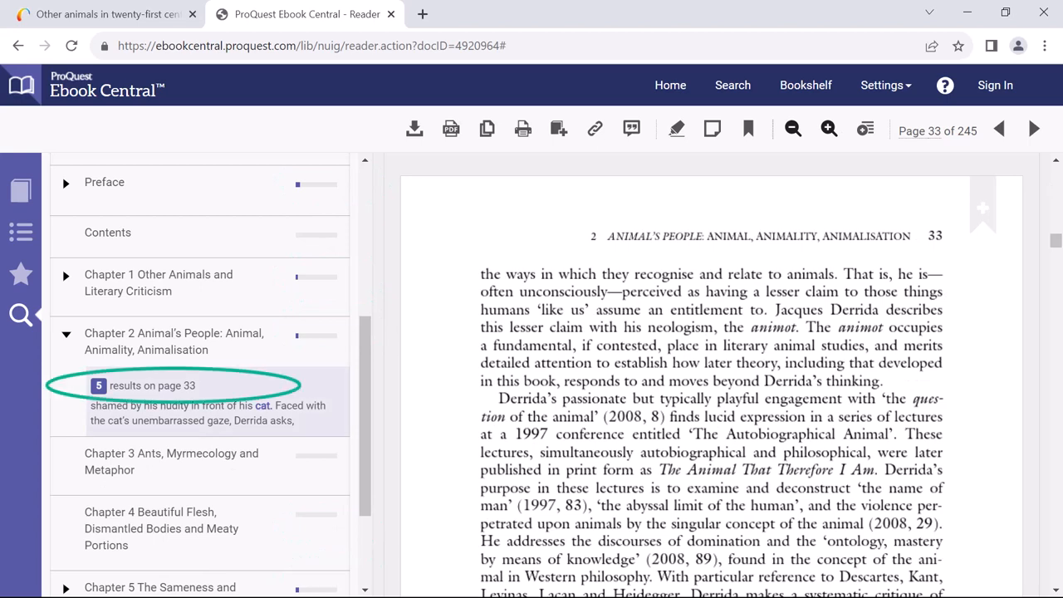
pyautogui.scroll(-3)
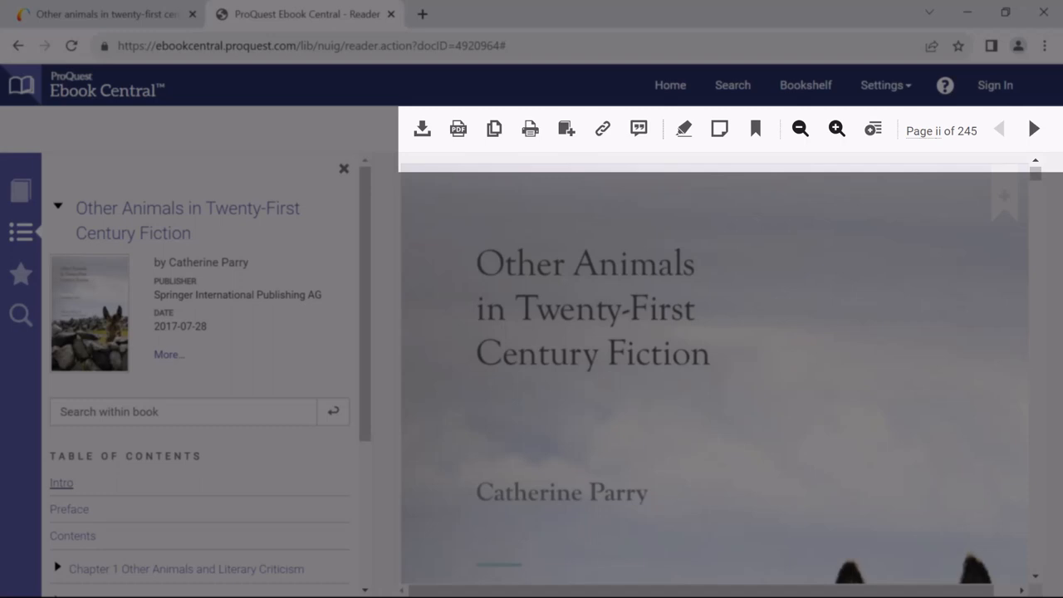
pyautogui.moveTo(682, 129)
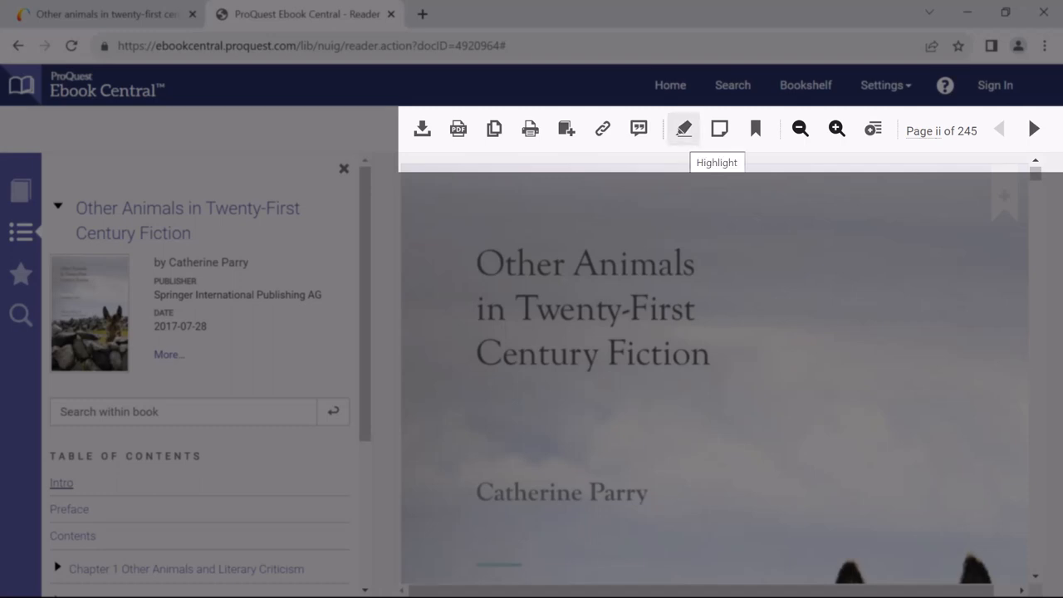
pyautogui.moveTo(719, 129)
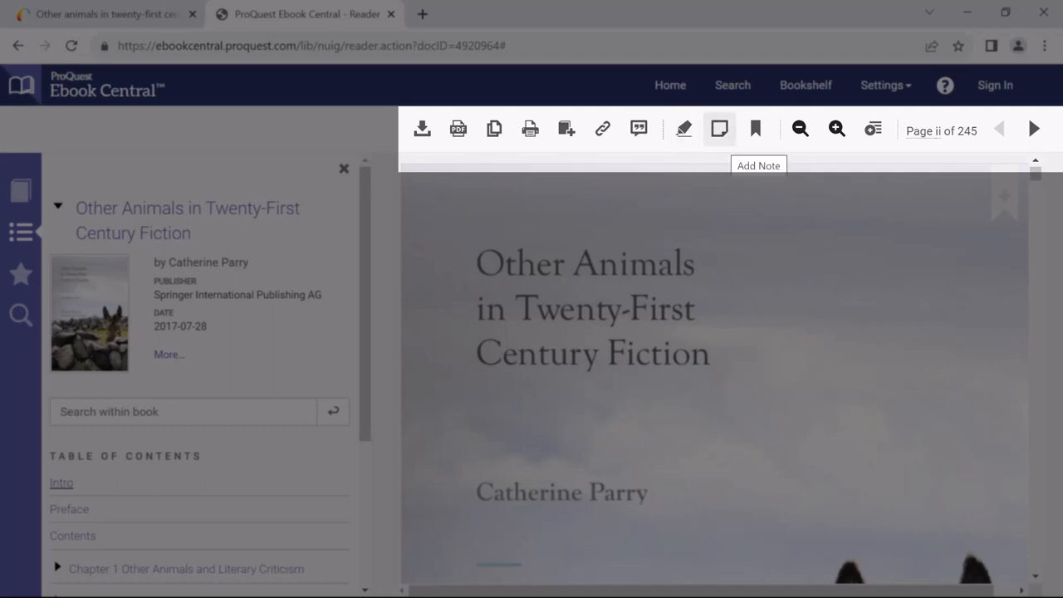
pyautogui.moveTo(565, 129)
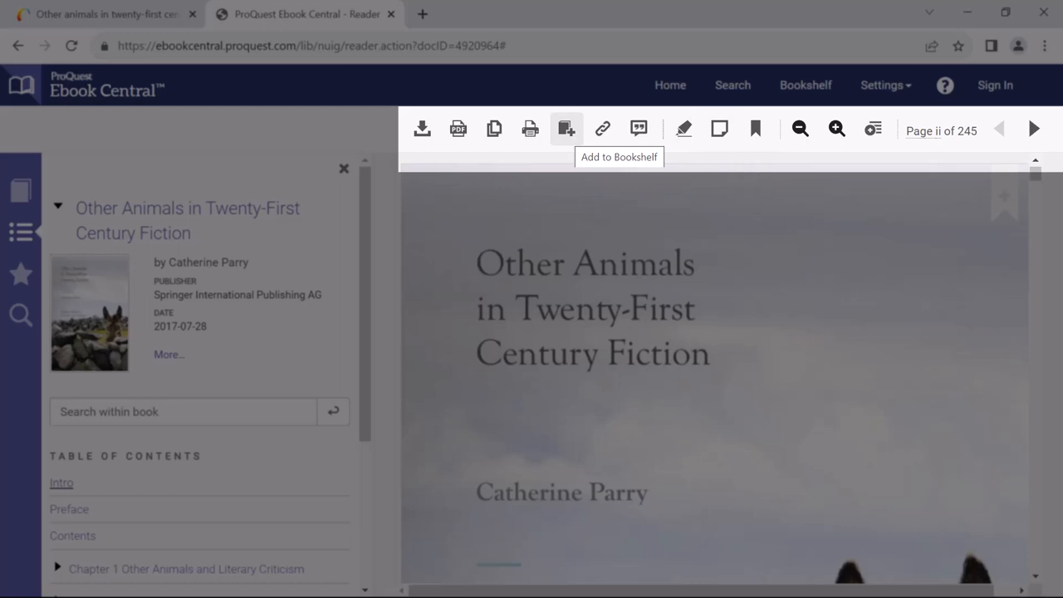